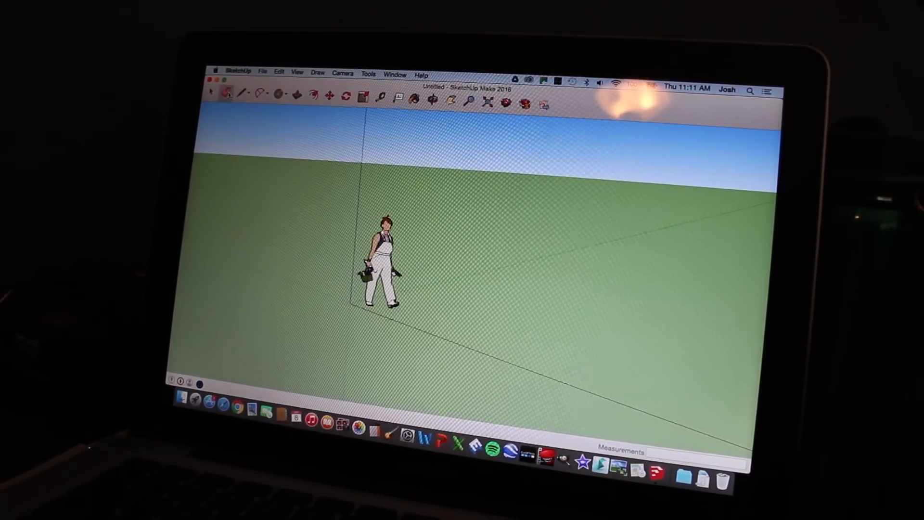
Activate the Eraser tool while the model holds only the scale figure.
click(234, 92)
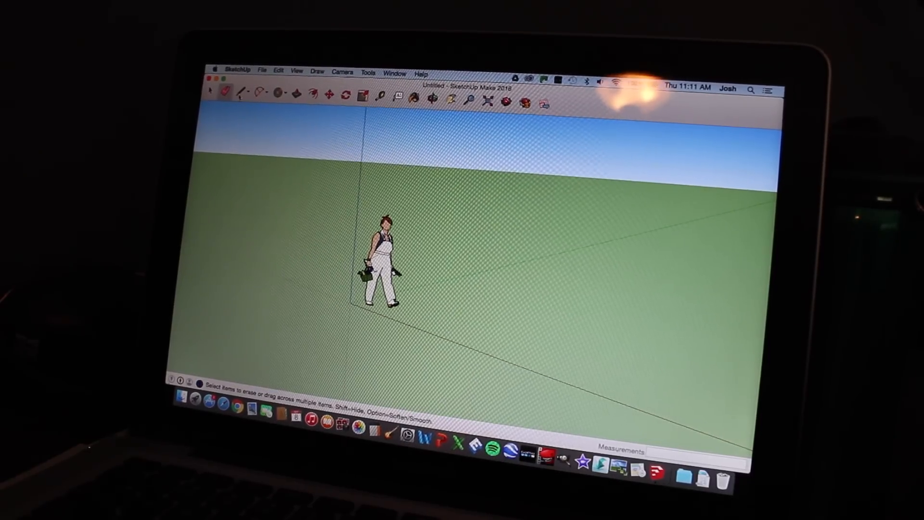
Pick the Line tool, then use Pan to shift the view right.
click(242, 91)
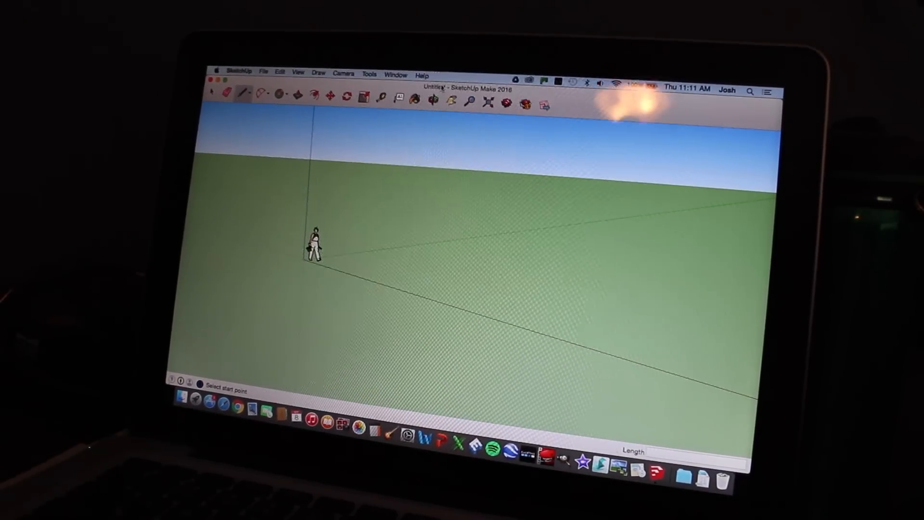
click(431, 100)
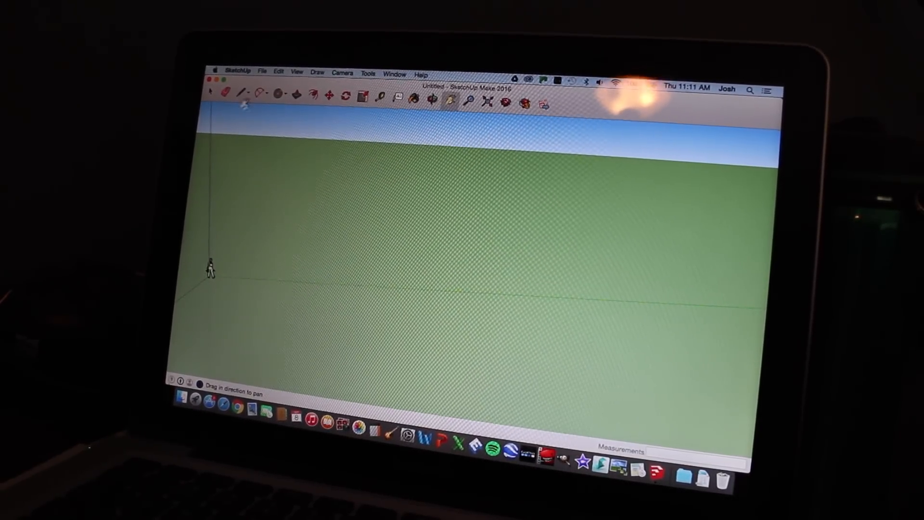
Draw a short line on the ground, then delete it with the Eraser.
click(242, 92)
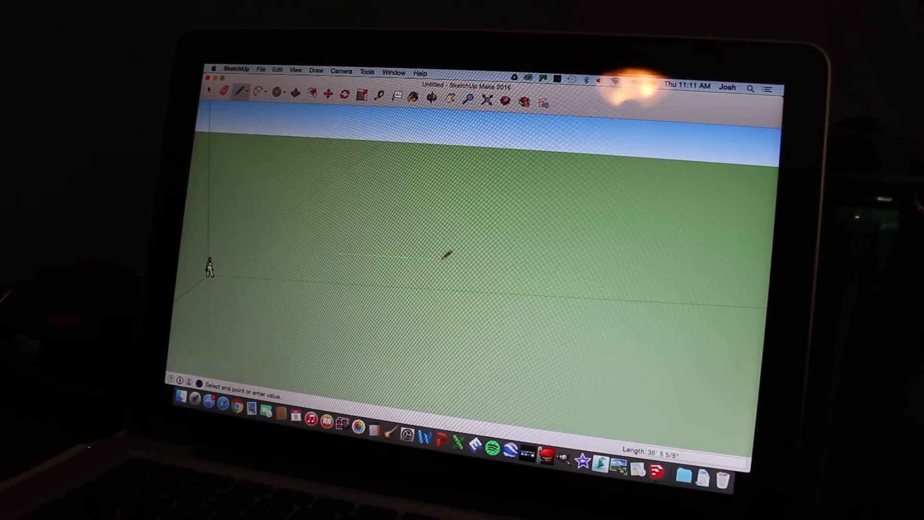
mouse_move(480, 262)
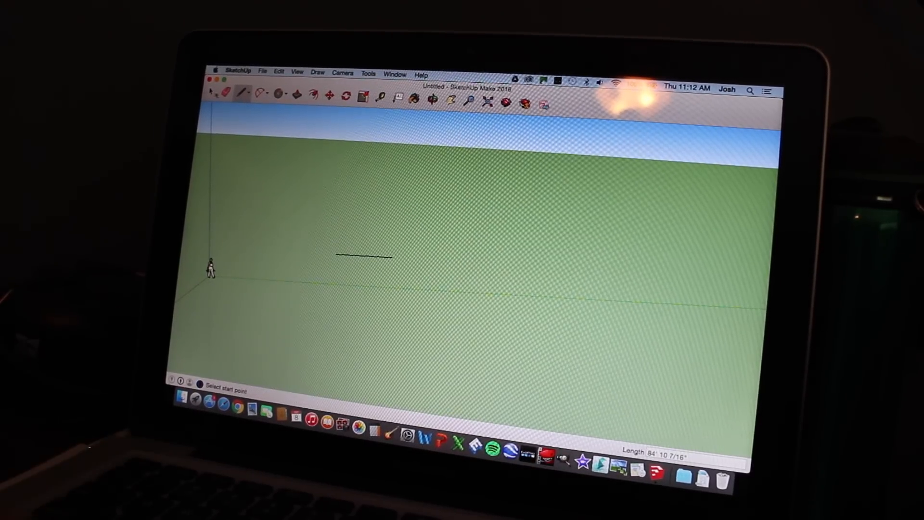
click(231, 92)
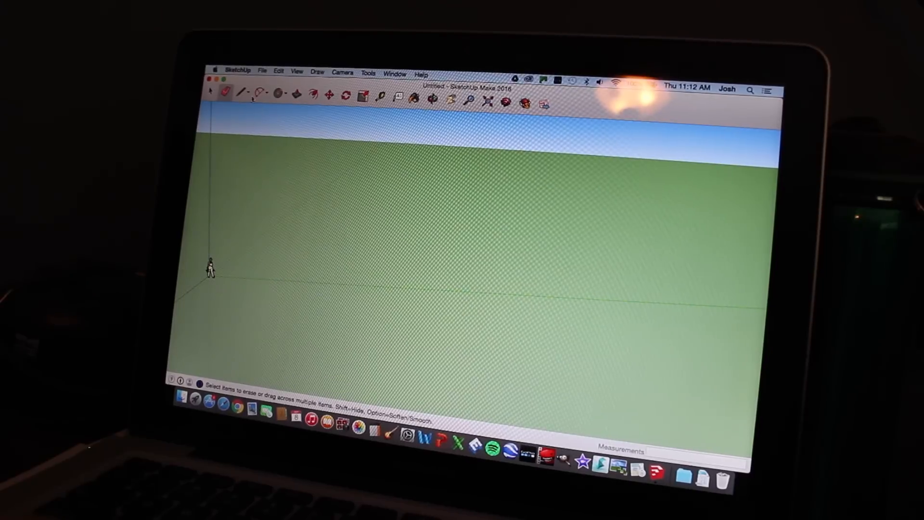
Reselect the Line tool and reveal its Line and Freehand options.
click(240, 93)
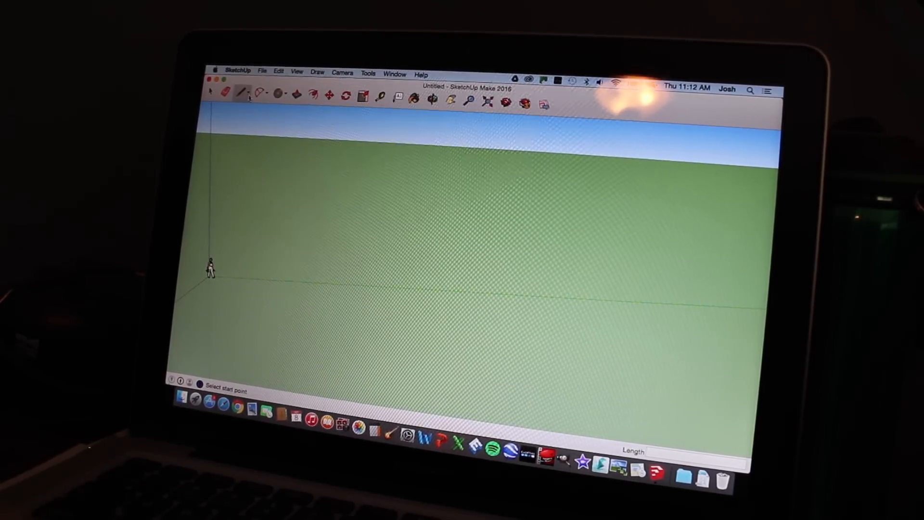
click(241, 92)
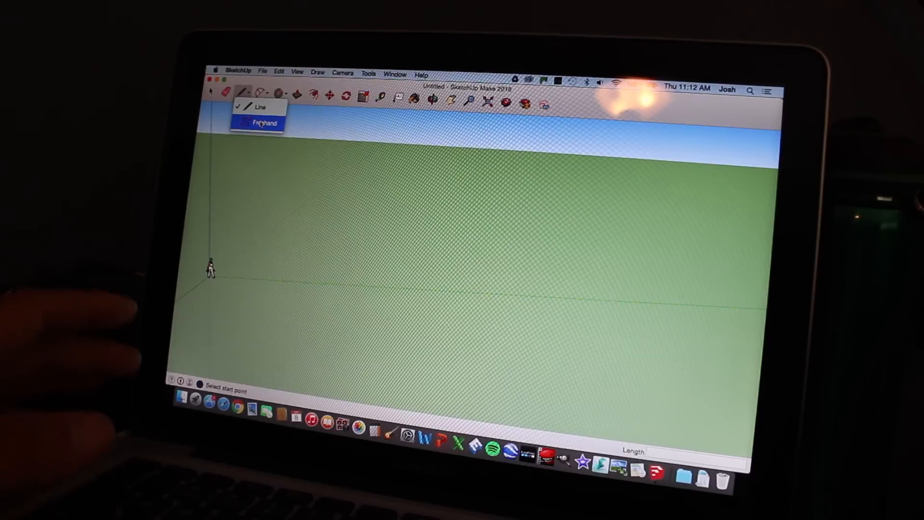
Select the Arc tool and list its Arc, 2 Point Arc, 3 Point Arc and Pie variants.
click(256, 107)
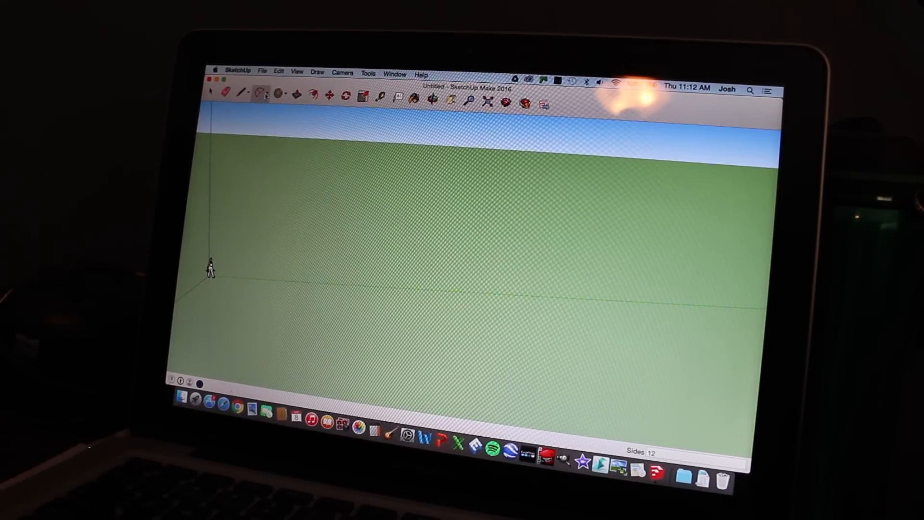
click(262, 92)
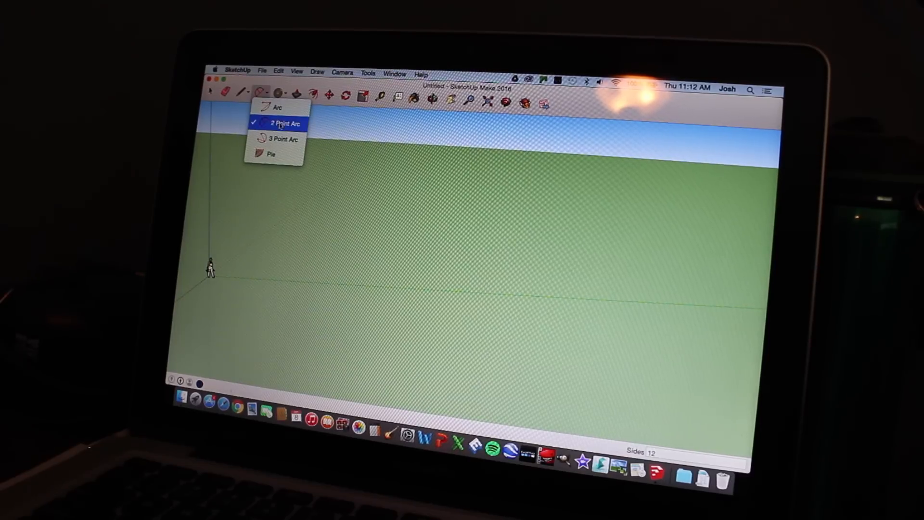
Draw a 2 Point Arc on the ground, set its bulge, then erase it.
click(280, 123)
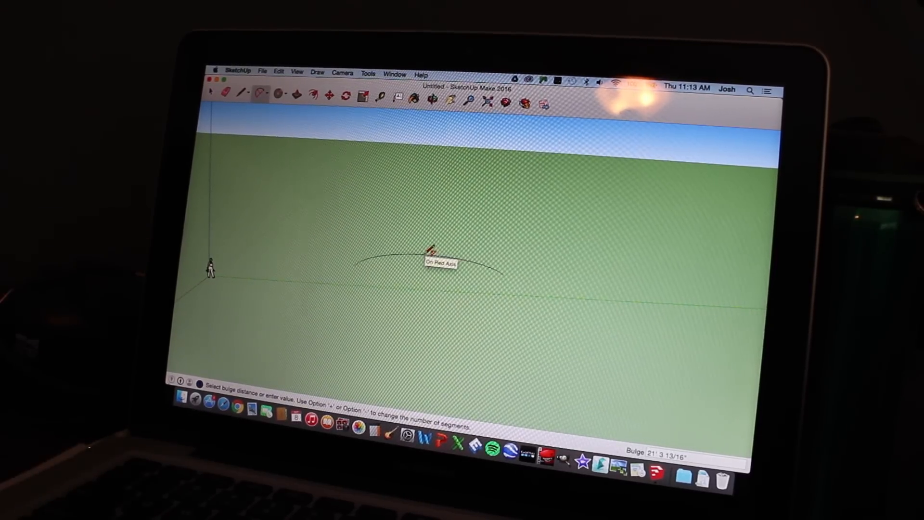
click(430, 257)
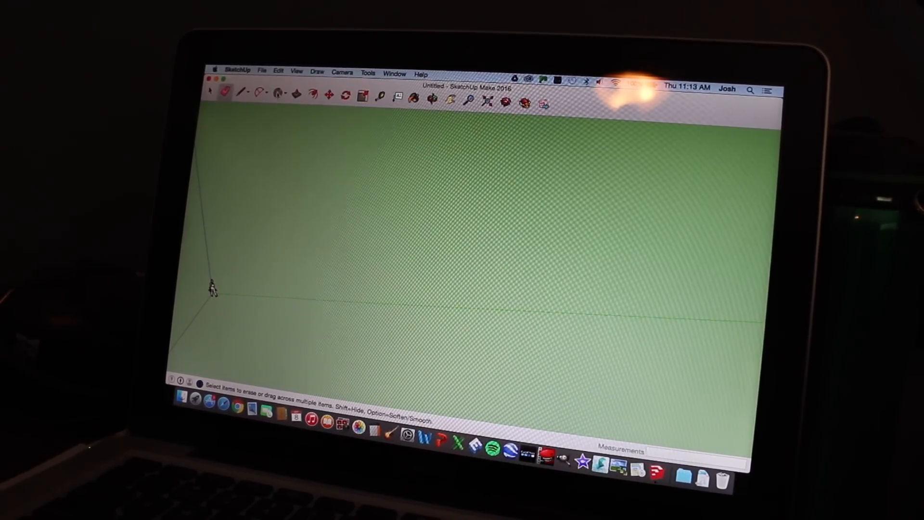
Choose Circle from the shape dropdown and draw a small circle beside the figure.
click(277, 92)
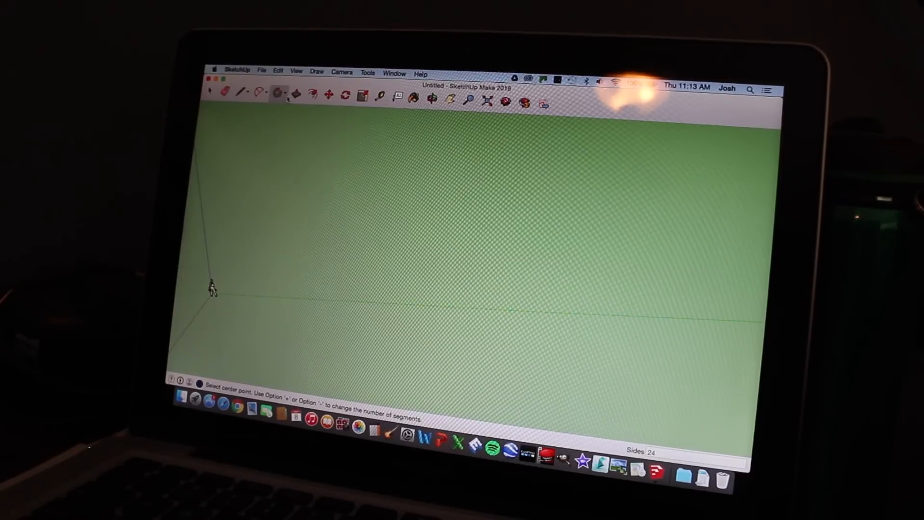
click(281, 92)
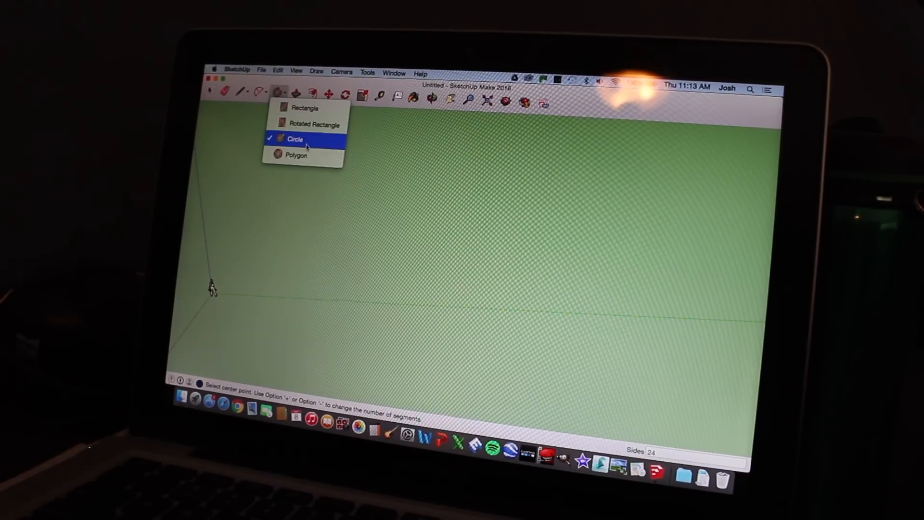
mouse_move(310, 124)
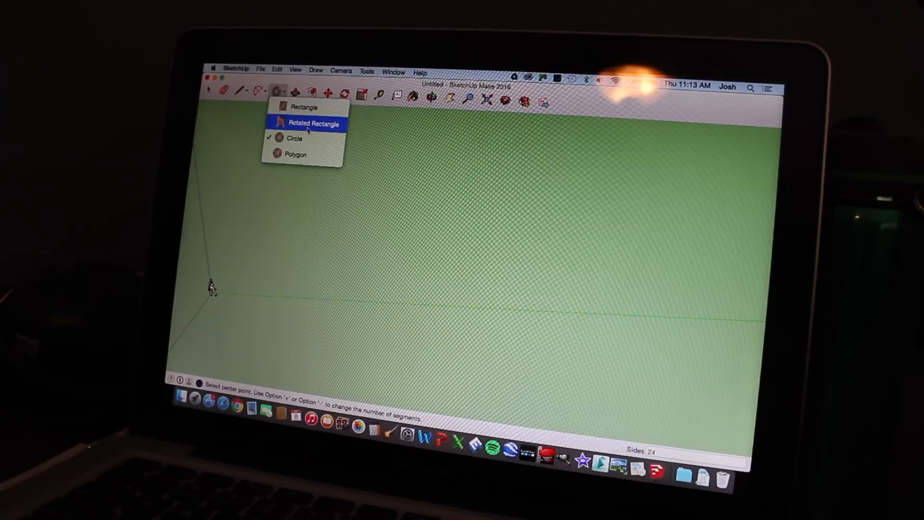
mouse_move(323, 155)
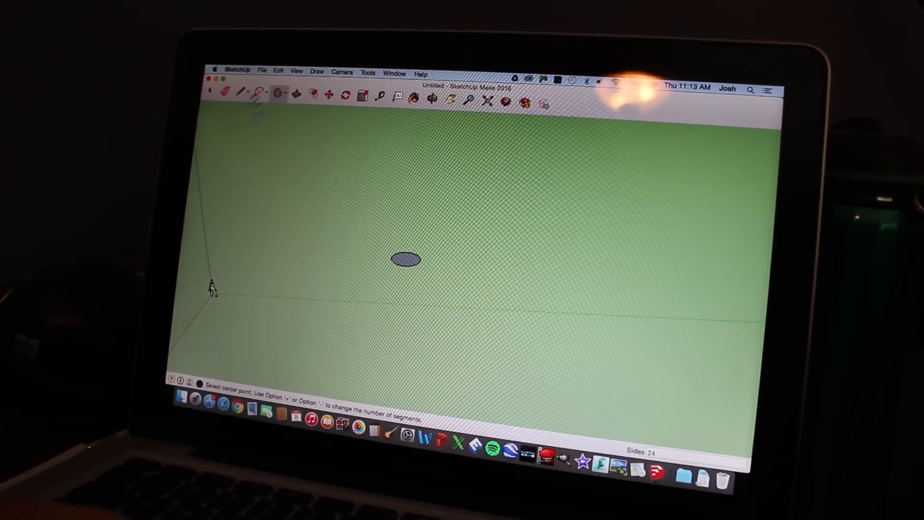
click(235, 91)
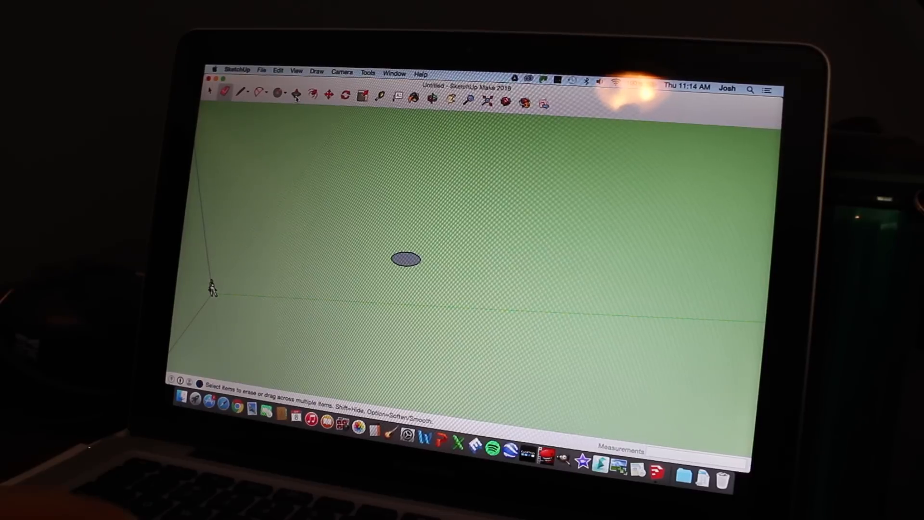
Push/Pull the circle's face upward to set the cylinder's height.
click(298, 92)
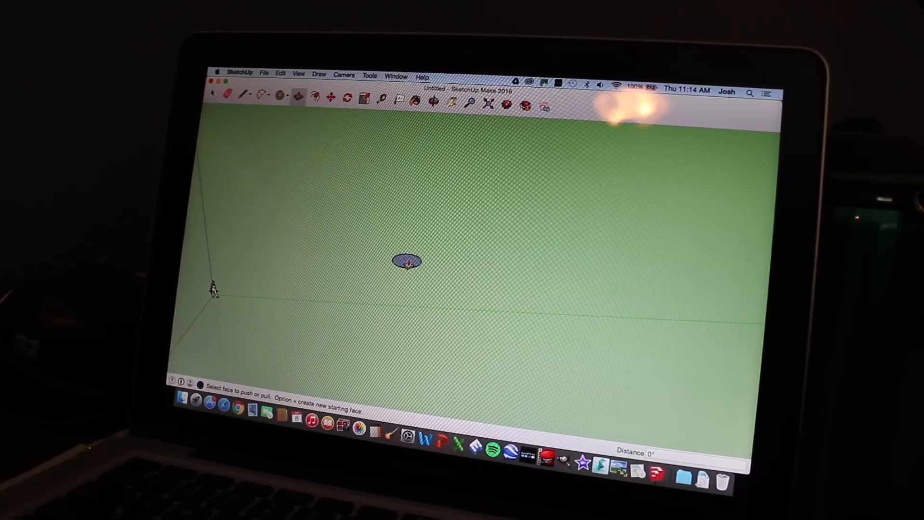
drag(405, 261, 405, 230)
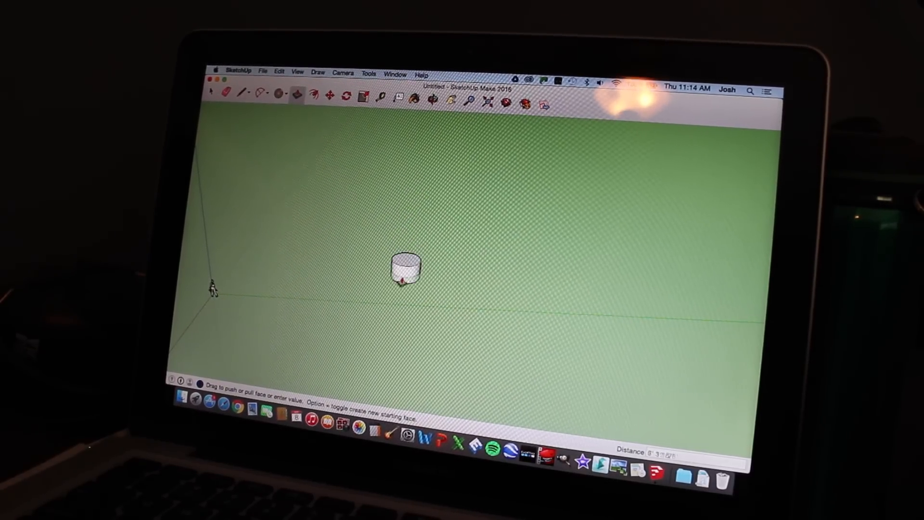
drag(404, 265, 406, 207)
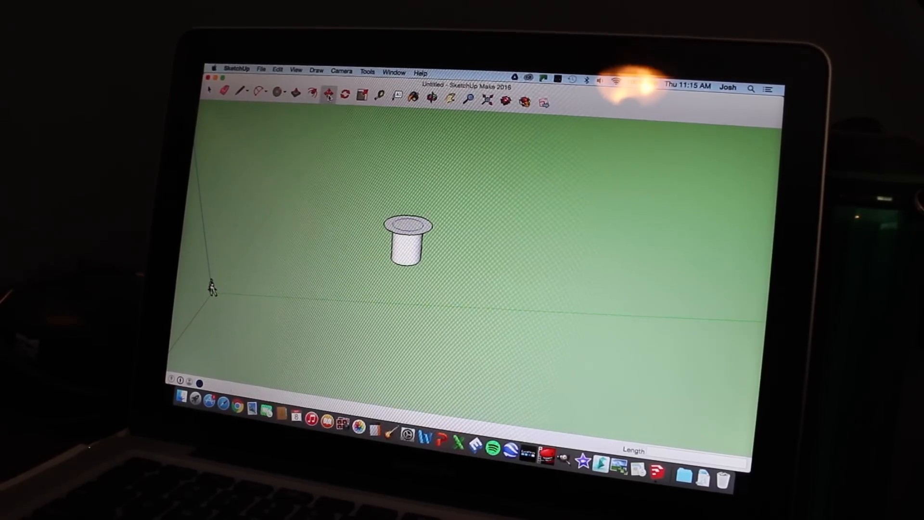
click(329, 92)
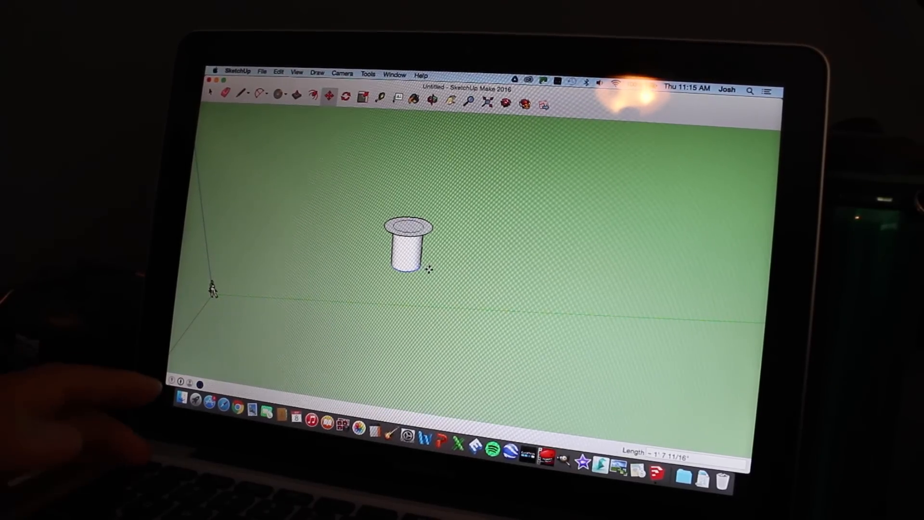
click(330, 94)
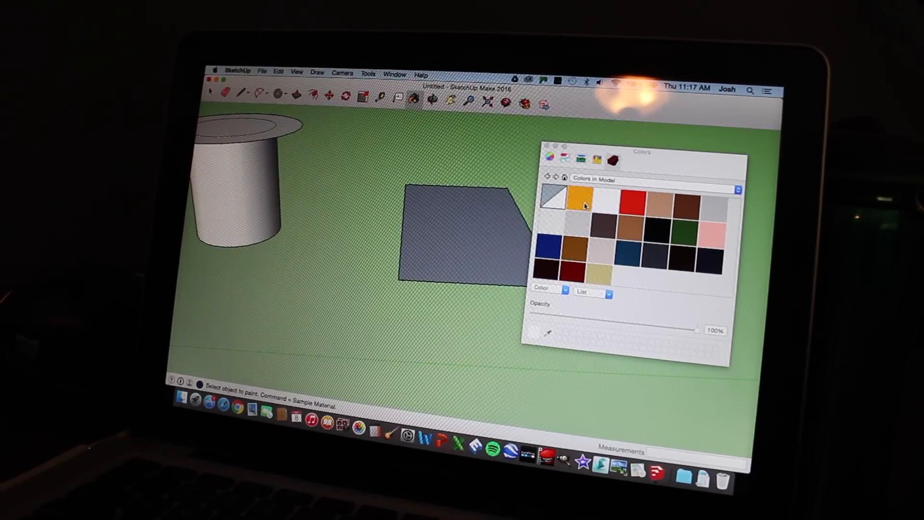
mouse_move(583, 204)
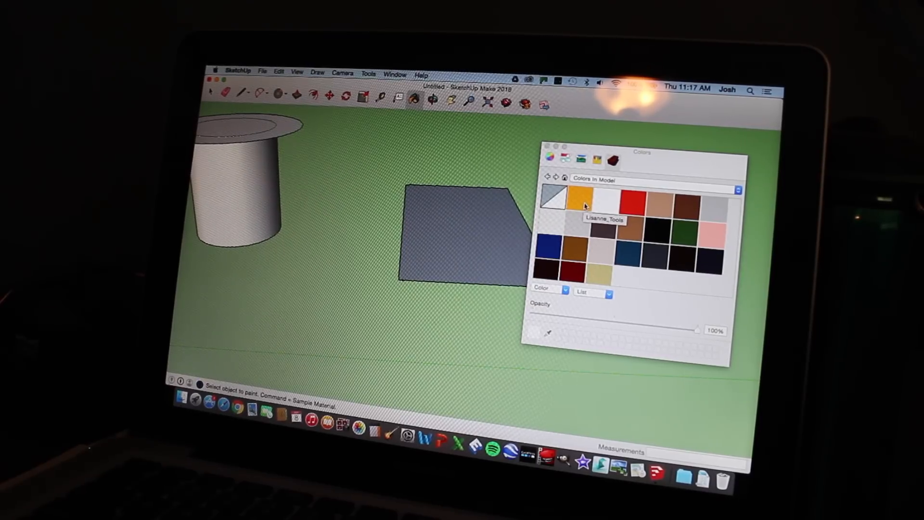
Paint the shape orange, then repaint it with a dark Roofing shingle material.
click(580, 199)
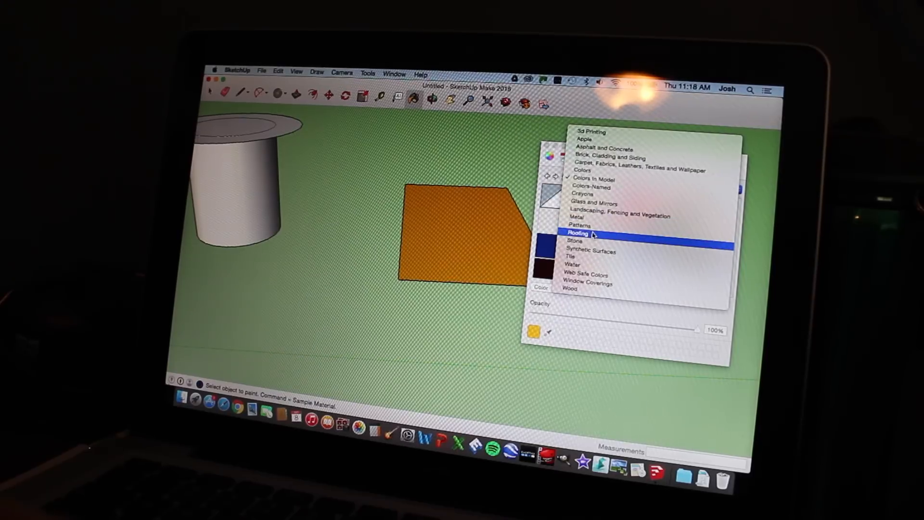
click(578, 233)
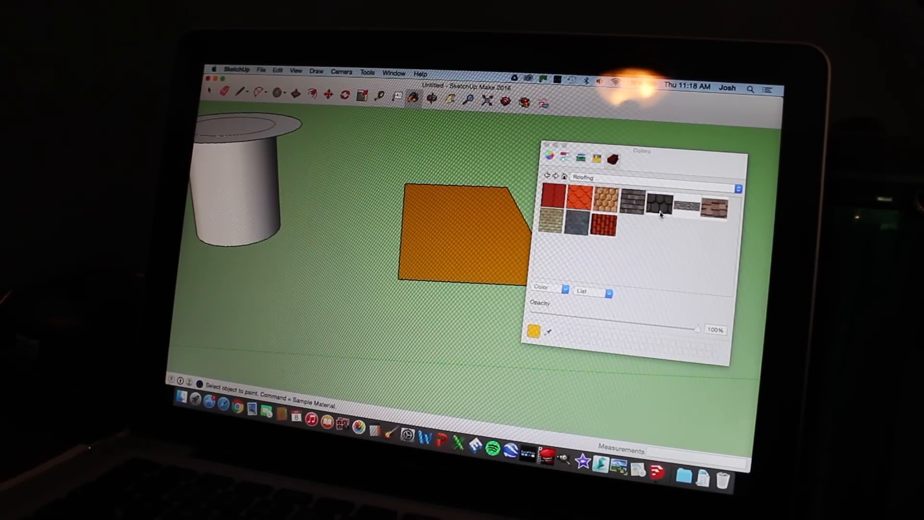
click(656, 204)
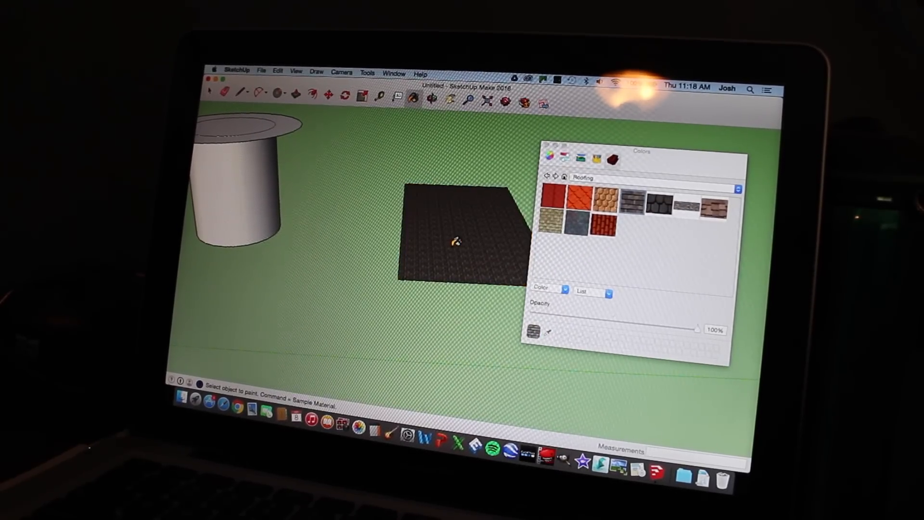